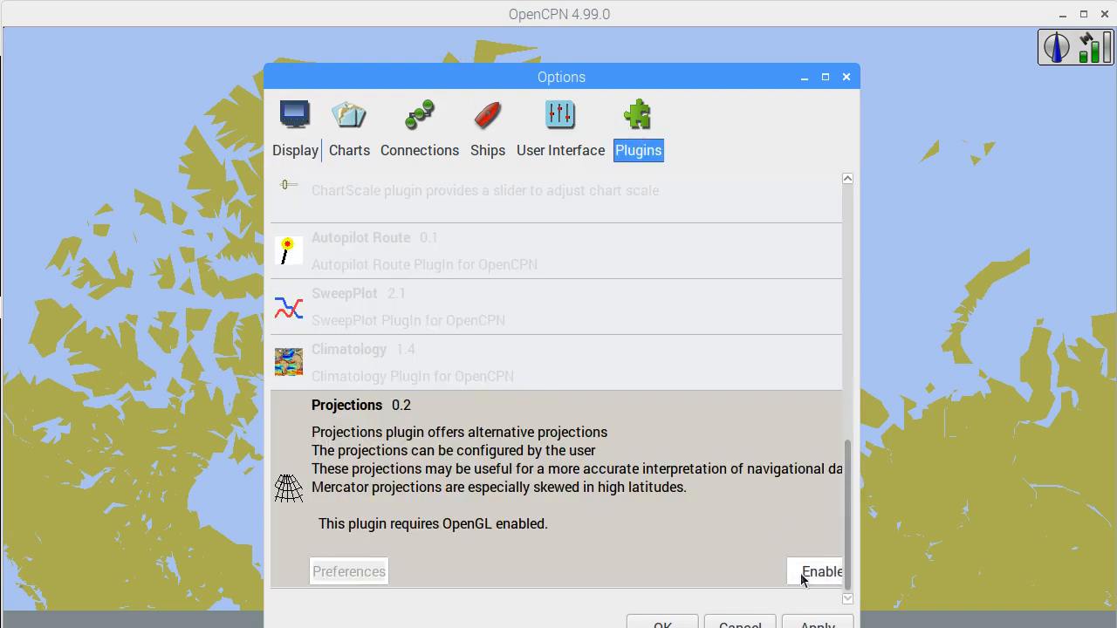
- Enable Use Accelerated Graphics (OpenGL) in the advanced display settings and apply with OK
{"action": "left_click", "coordinate": [295, 122]}
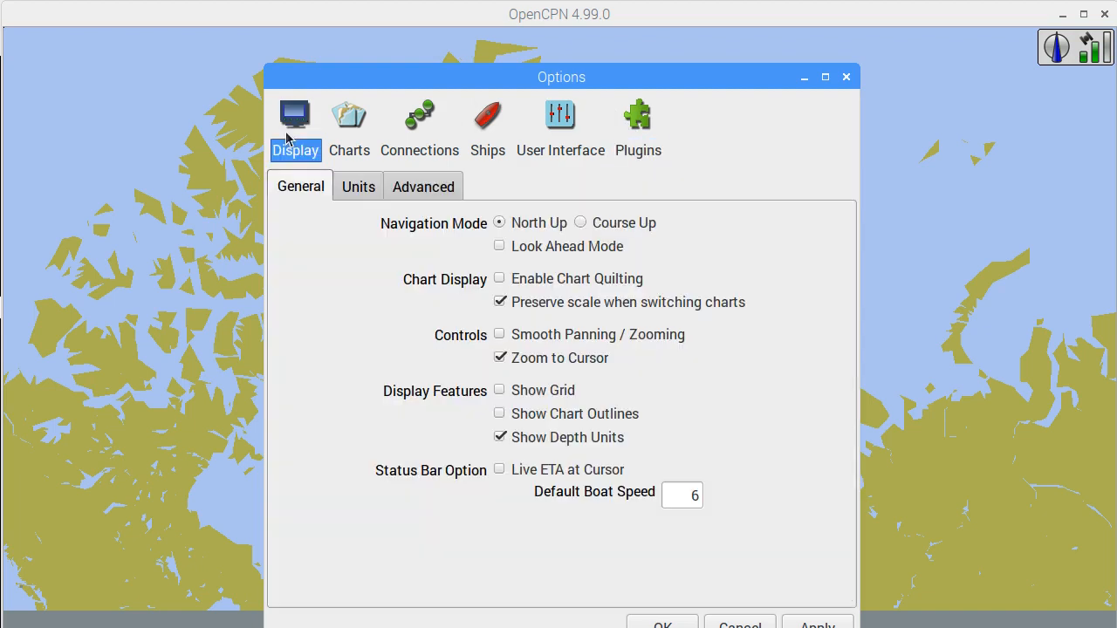
{"action": "left_click", "coordinate": [422, 186]}
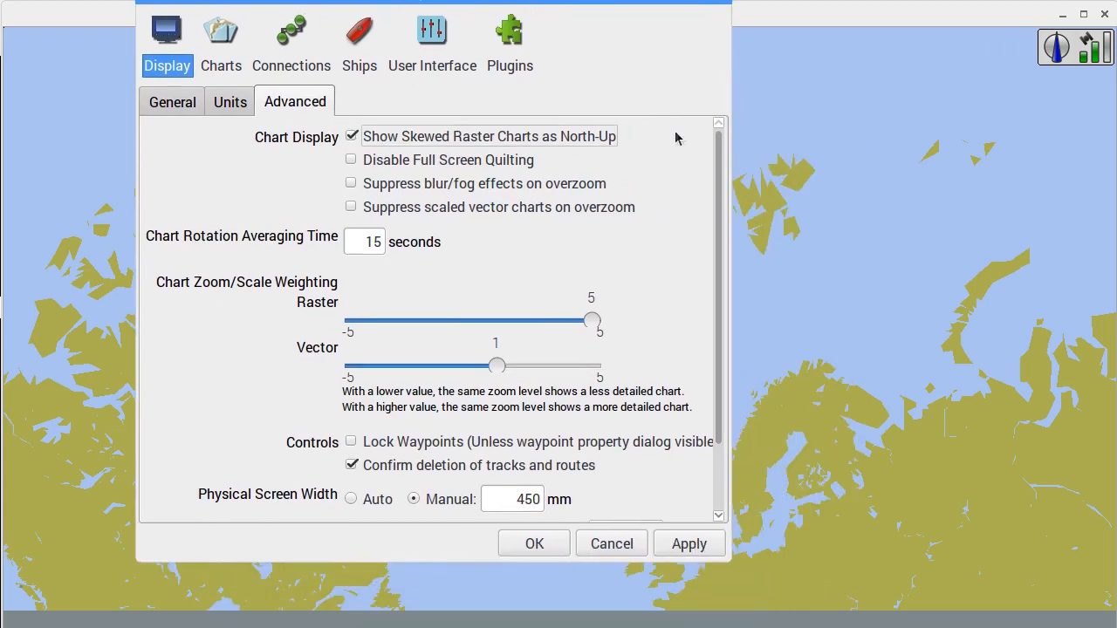
{"action": "scroll", "scroll_direction": "down", "scroll_amount": 3}
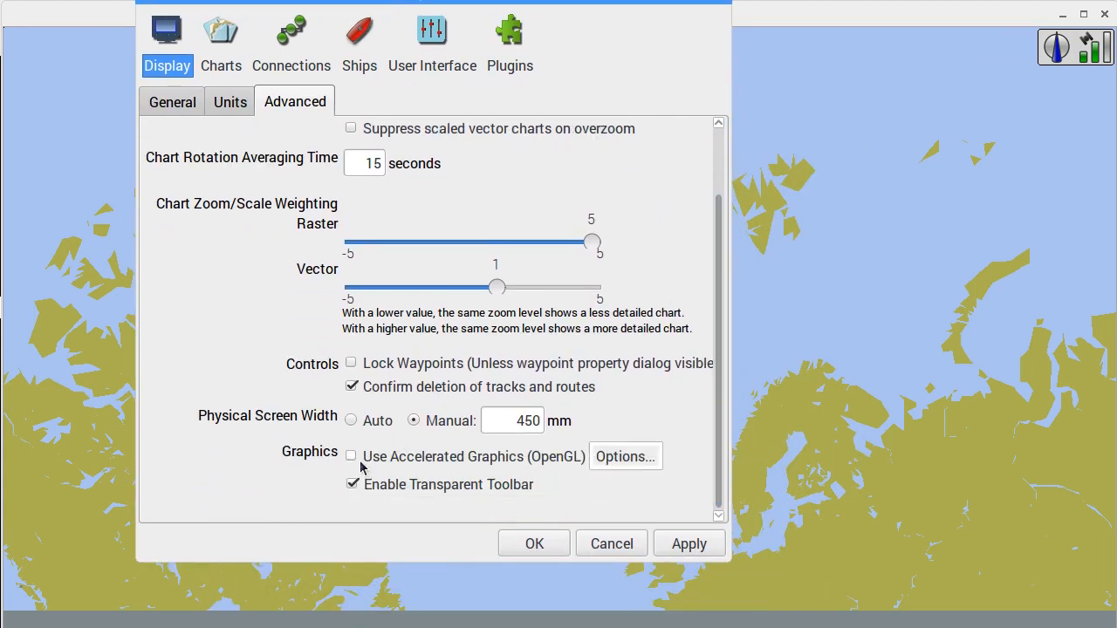
{"action": "left_click", "coordinate": [350, 456]}
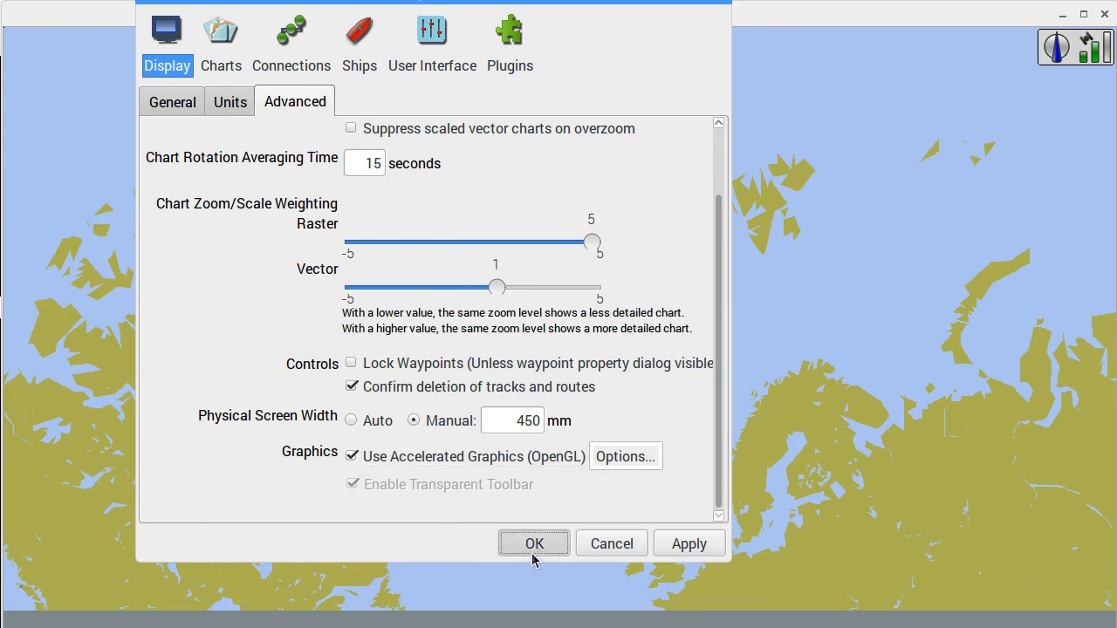
{"action": "left_click", "coordinate": [533, 543]}
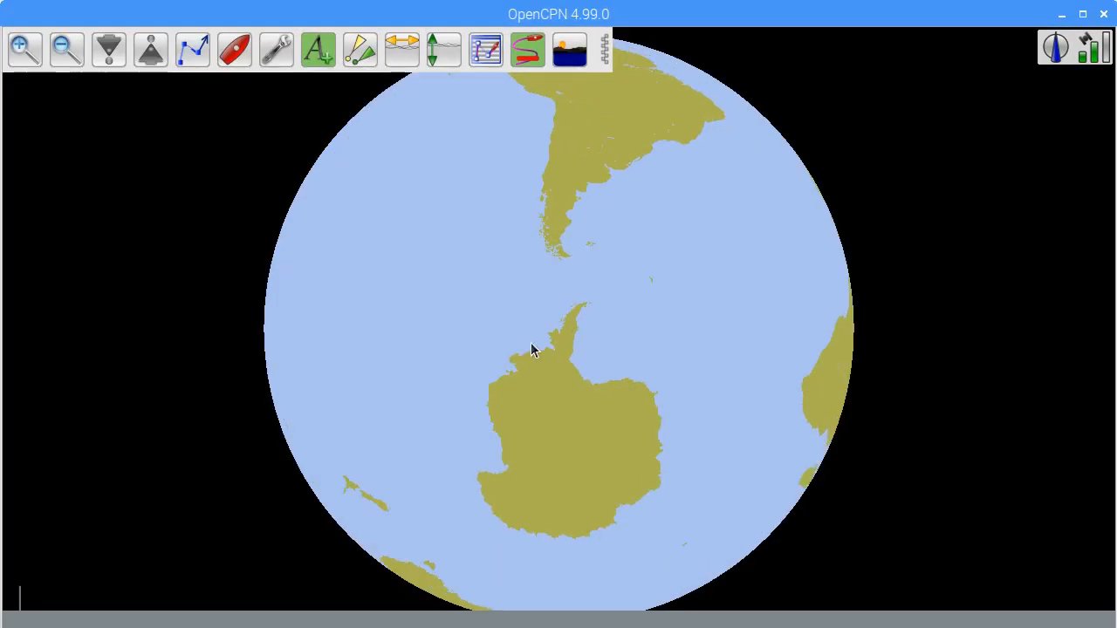
- Choose a different map projection from the globe's right-click Projection menu
{"action": "right_click", "coordinate": [529, 349]}
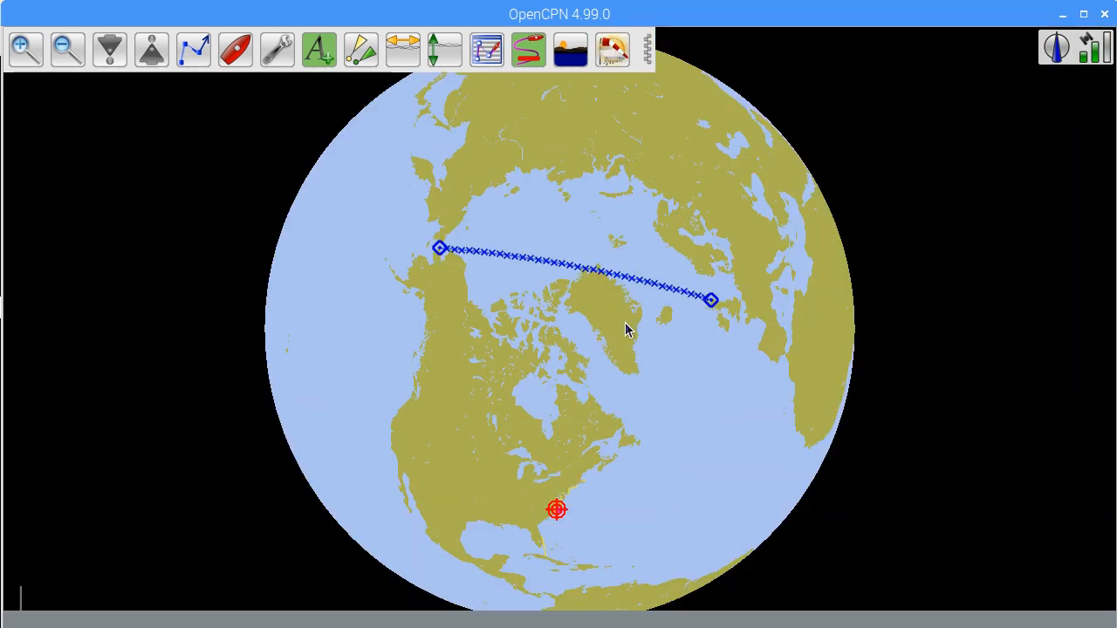
{"action": "right_click", "coordinate": [629, 329]}
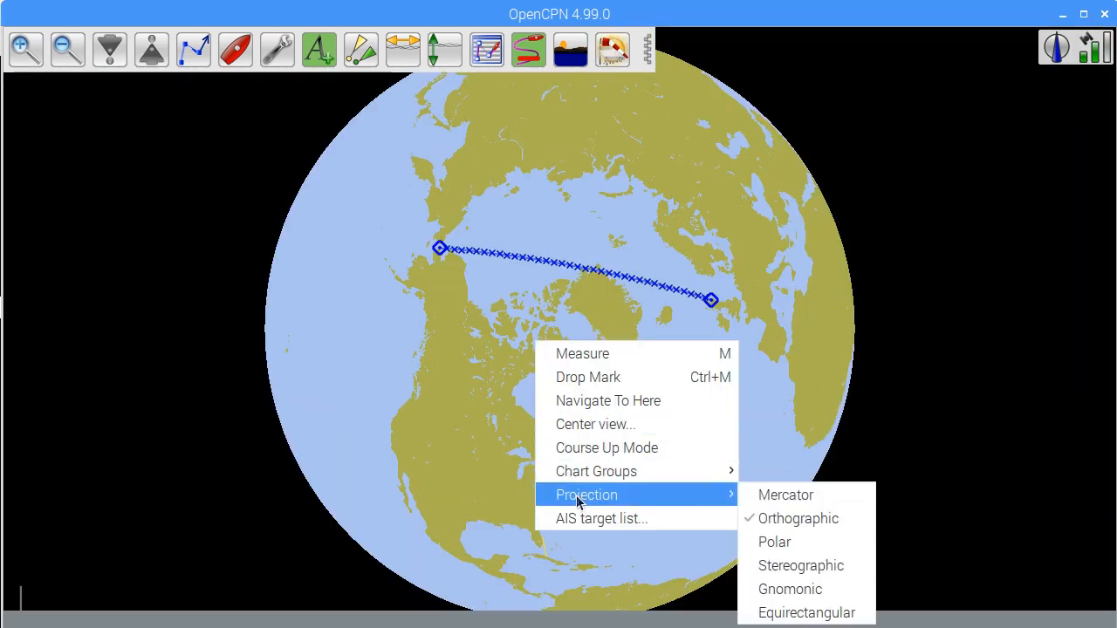
{"action": "left_click", "coordinate": [786, 495]}
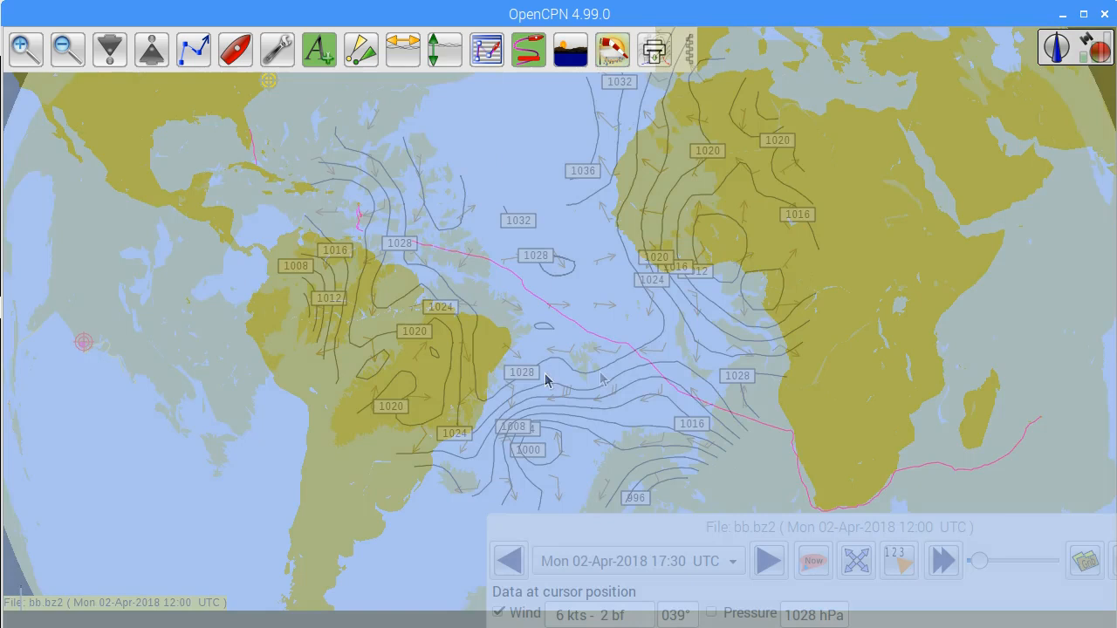
- Change the chart projection and pan the flat map toward Europe and the North Atlantic
{"action": "right_click", "coordinate": [547, 381]}
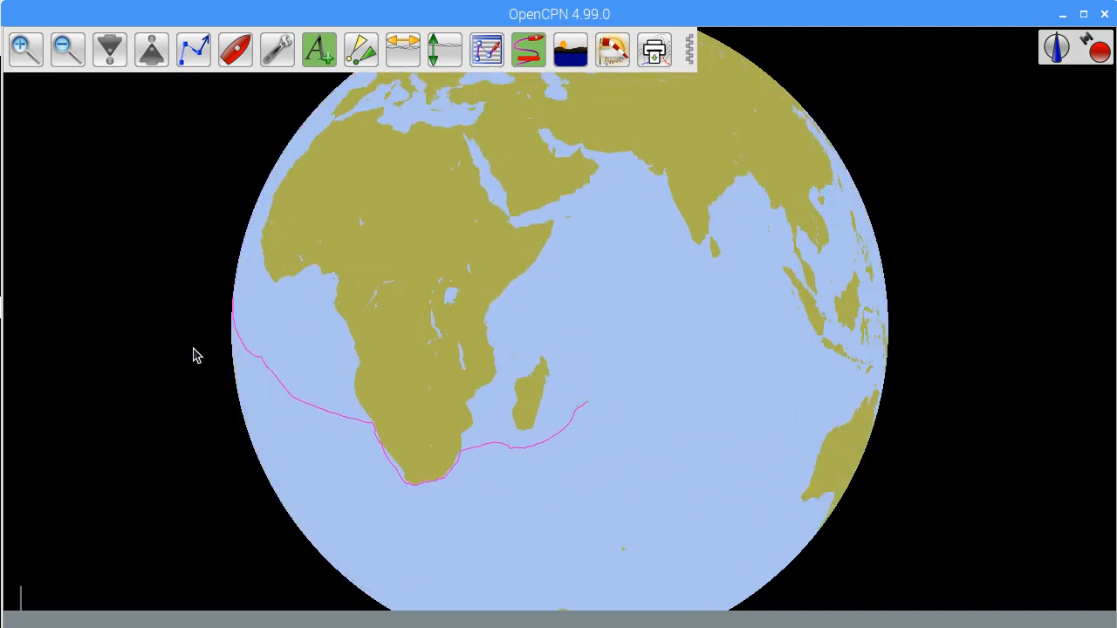
{"action": "left_click_drag", "start_coordinate": [196, 355], "coordinate": [526, 331]}
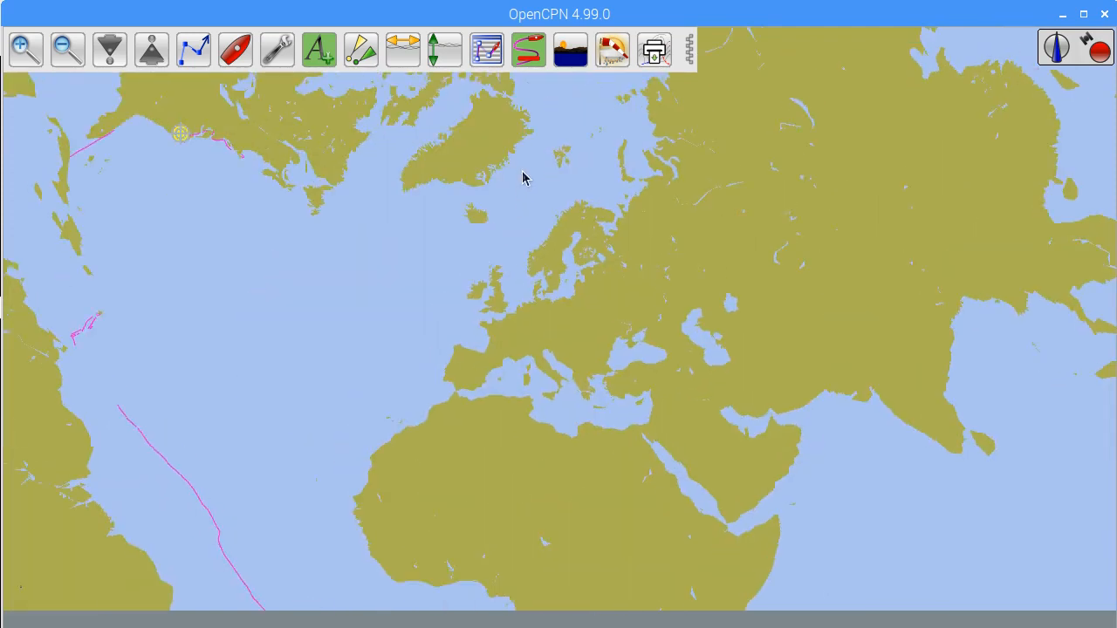
- Switch the chart to the Polar projection, then reopen the chart's right-click menu
{"action": "right_click", "coordinate": [523, 178]}
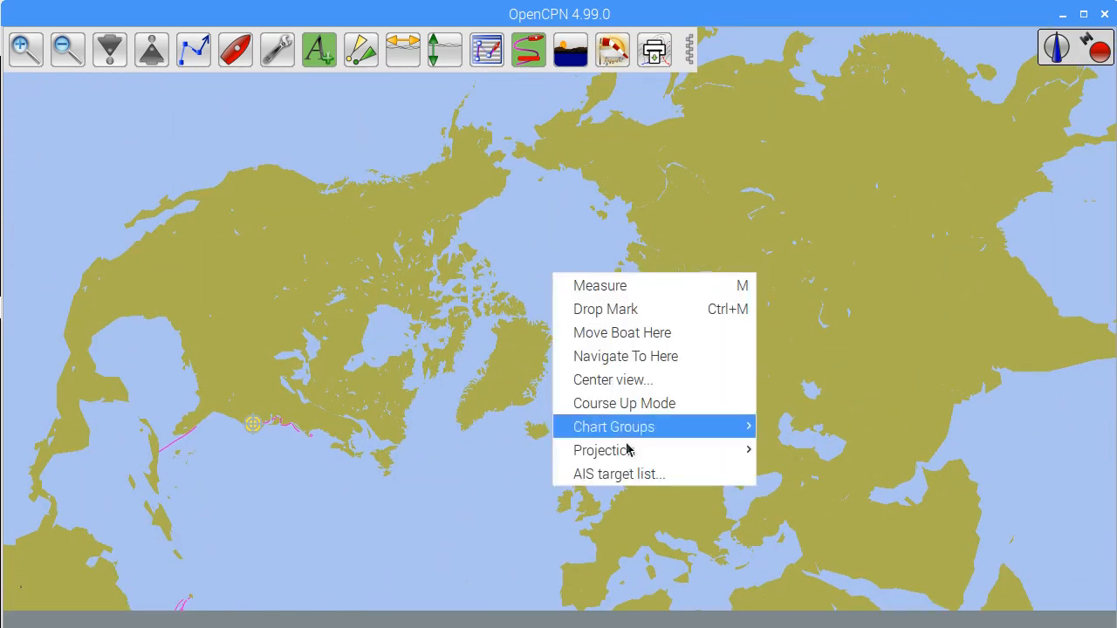
{"action": "mouse_move", "coordinate": [604, 450]}
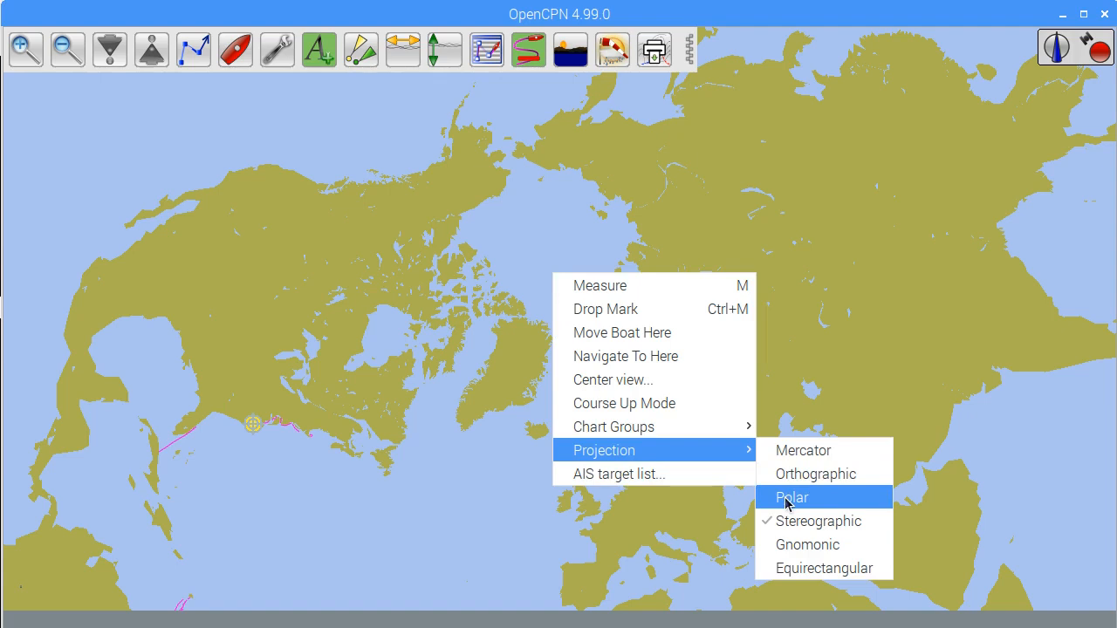
{"action": "left_click", "coordinate": [793, 497]}
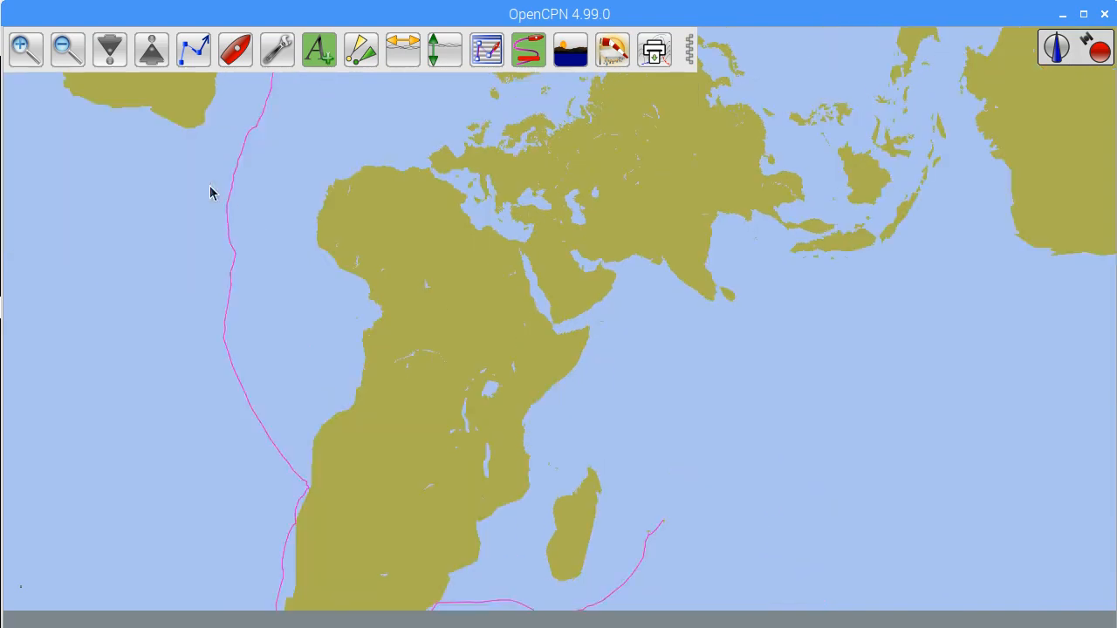
{"action": "right_click", "coordinate": [497, 329]}
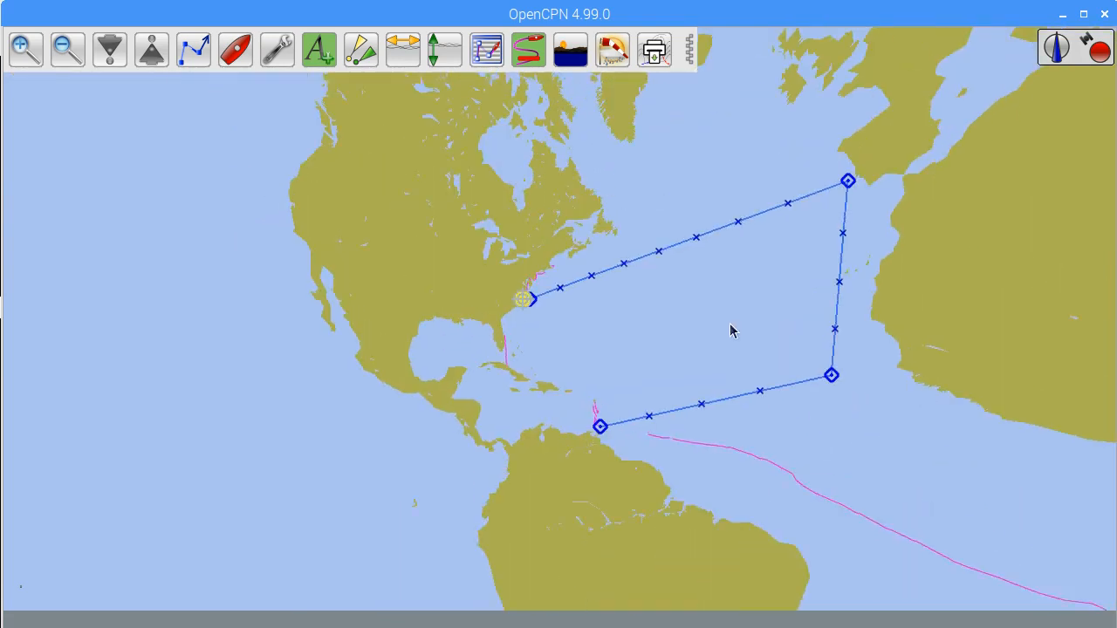
- Cycle through projections from the chart's right-click menu while heading to the Drake Passage
{"action": "right_click", "coordinate": [733, 331]}
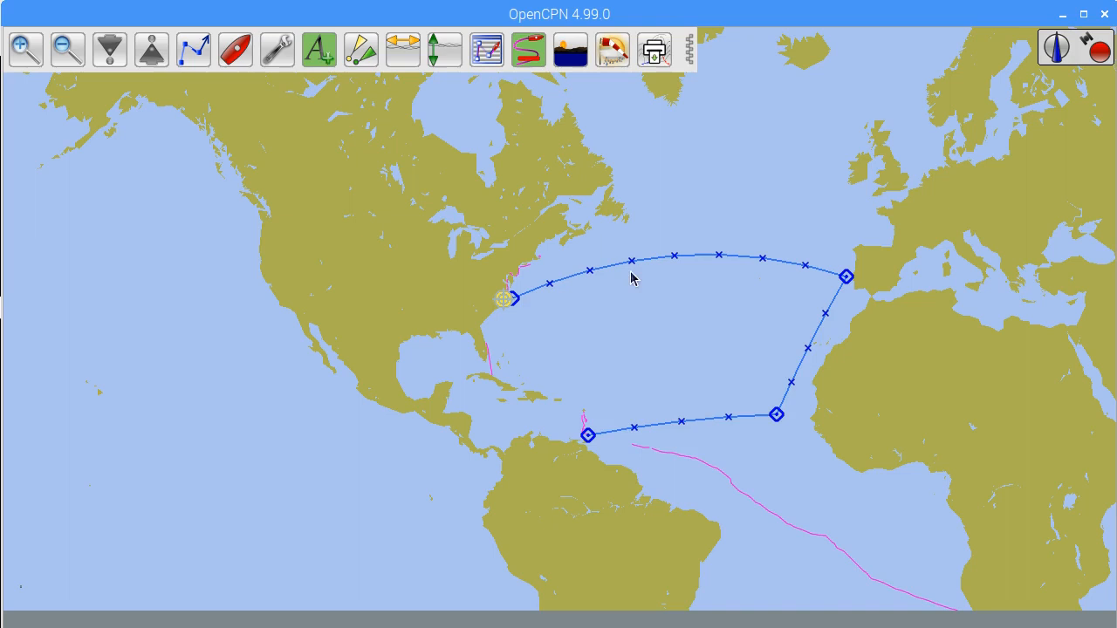
{"action": "right_click", "coordinate": [633, 277]}
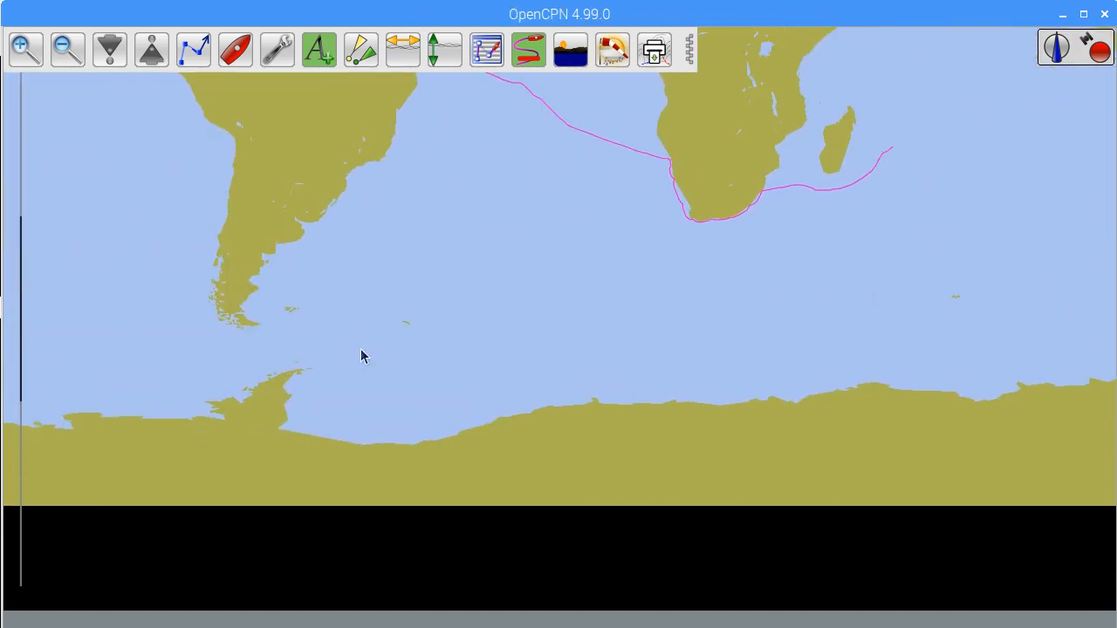
{"action": "right_click", "coordinate": [363, 356]}
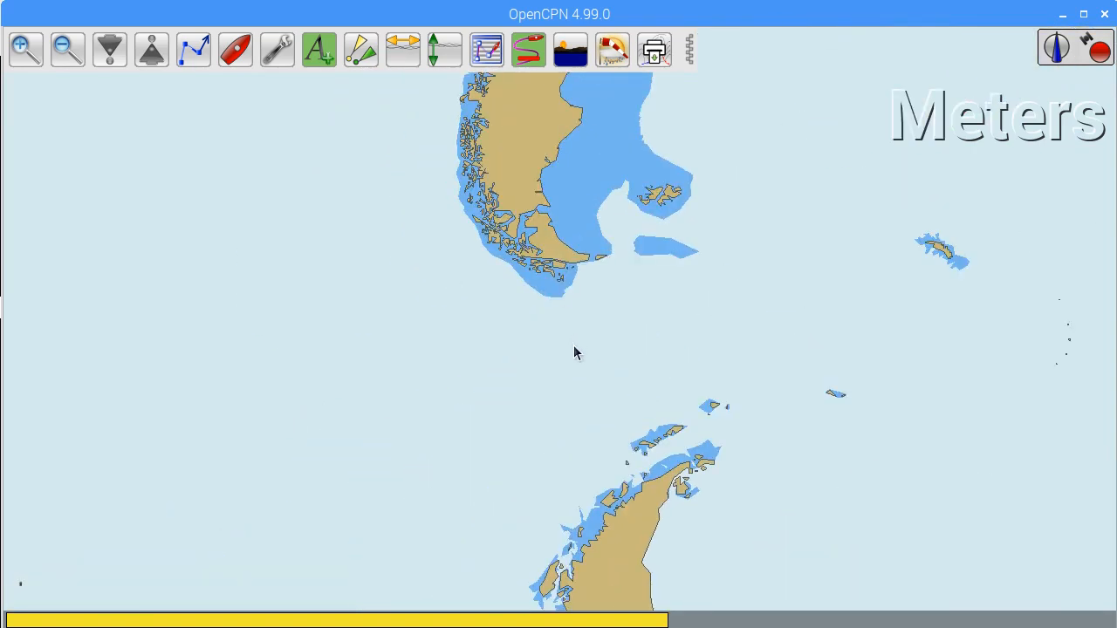
- Zoom in on Tierra del Fuego and switch the chart to the Stereographic projection
{"action": "left_click", "coordinate": [22, 46]}
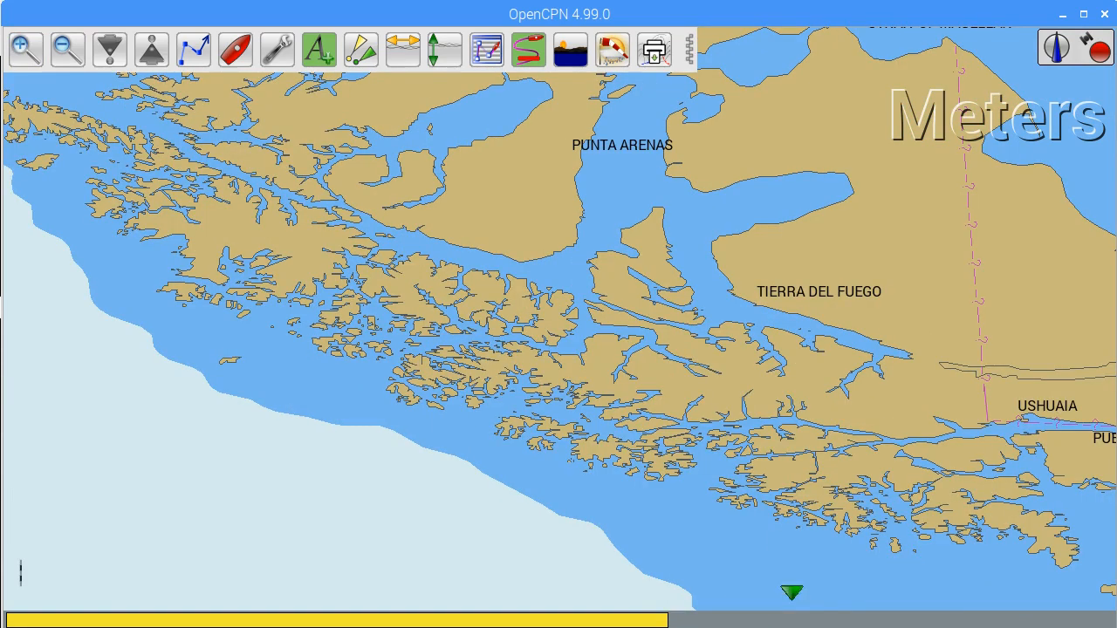
{"action": "right_click", "coordinate": [565, 311]}
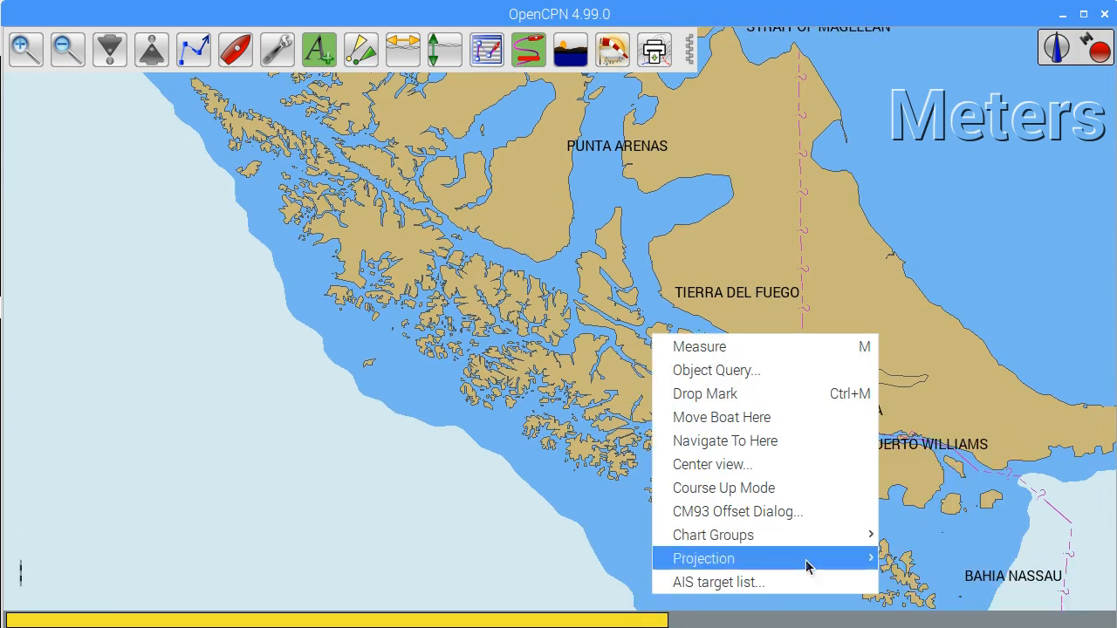
{"action": "left_click", "coordinate": [703, 559]}
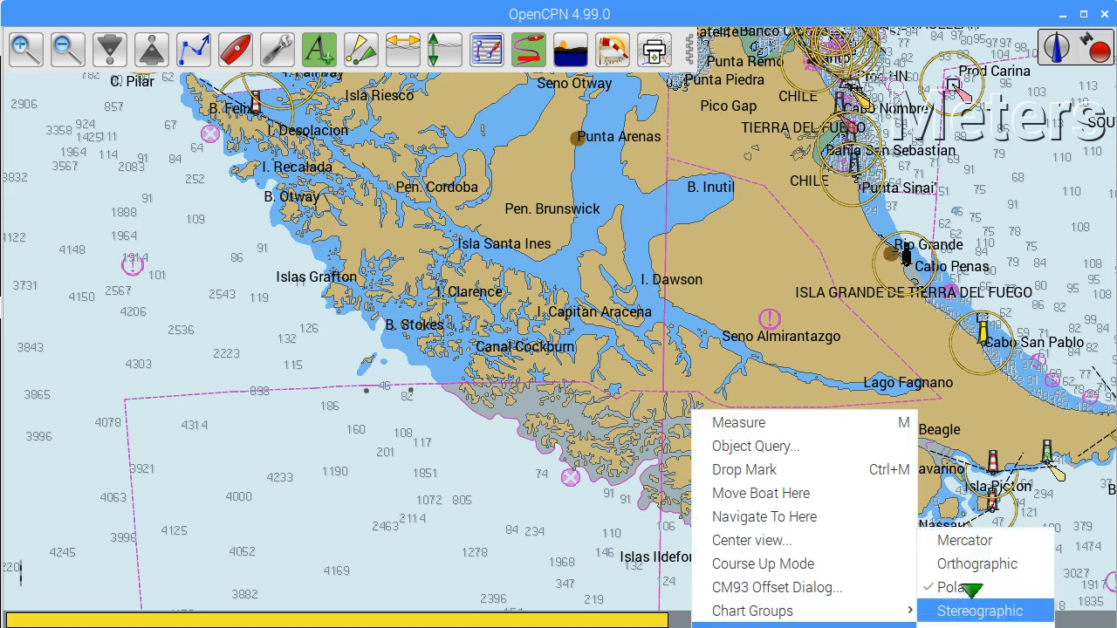
{"action": "left_click", "coordinate": [984, 611]}
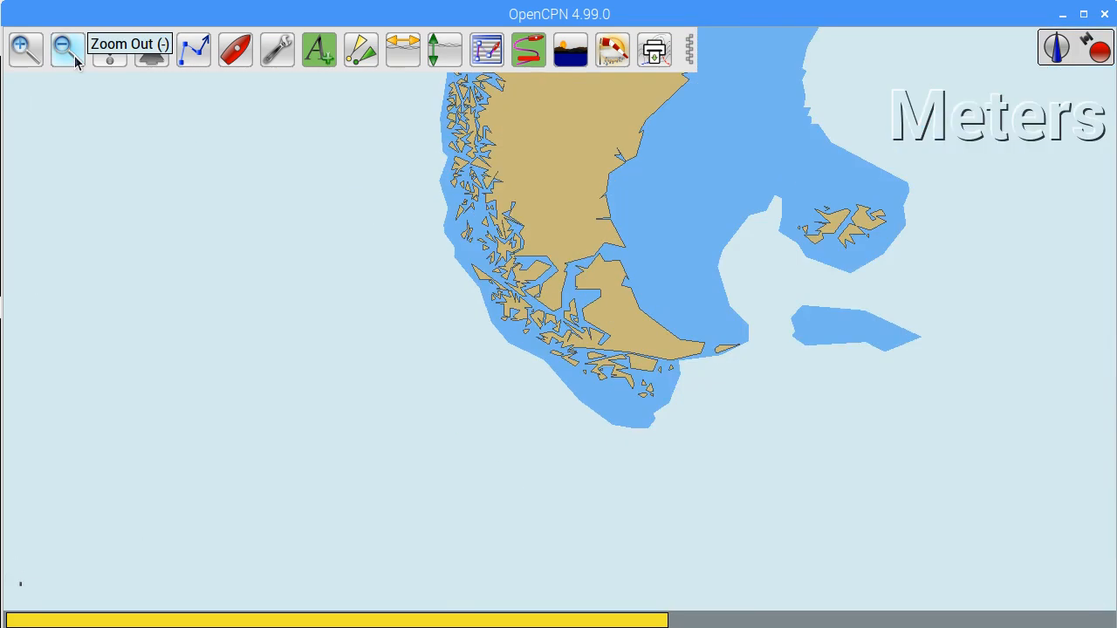
- Zoom out over South America and bring up the Weather Fax overlay
{"action": "left_click", "coordinate": [66, 50]}
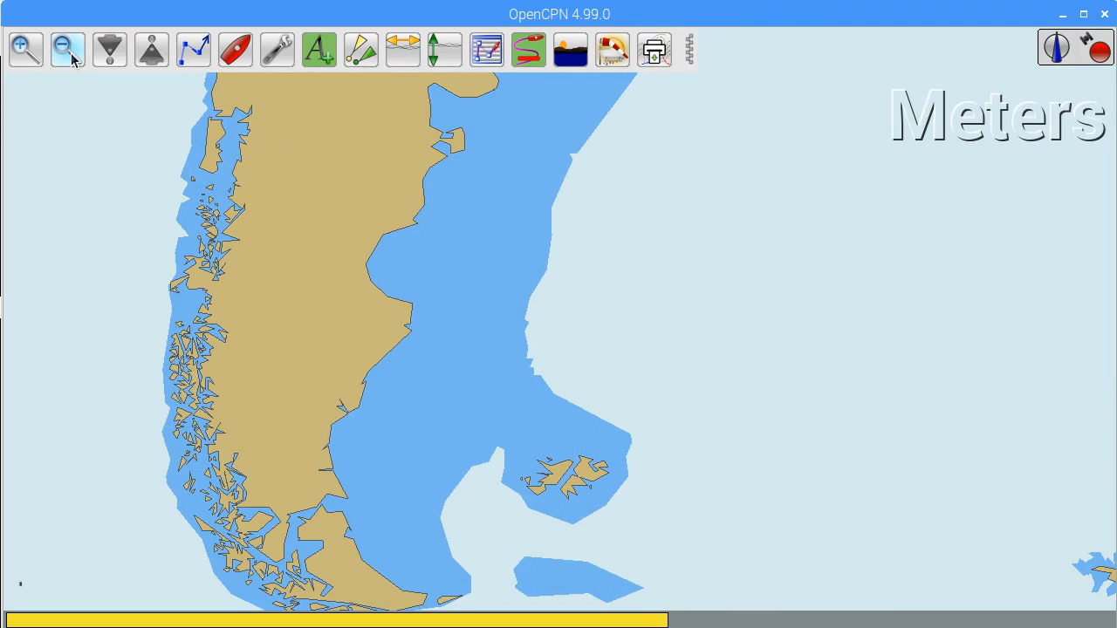
{"action": "left_click", "coordinate": [67, 49]}
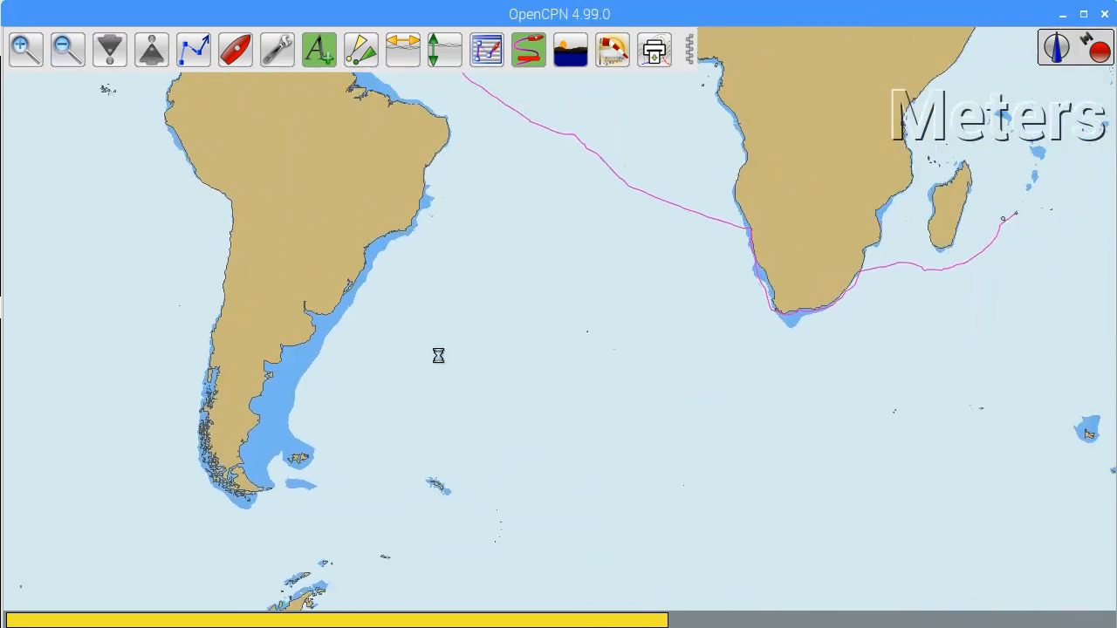
{"action": "left_click", "coordinate": [654, 48]}
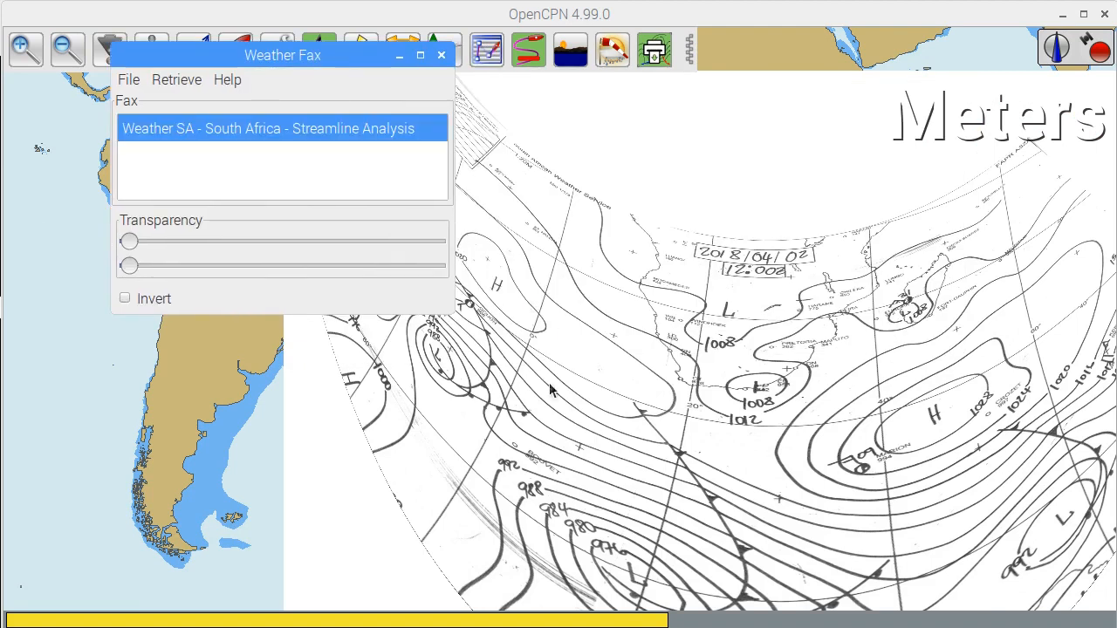
- Remove the loaded weather fax and close the Weather Fax window
{"action": "right_click", "coordinate": [553, 391]}
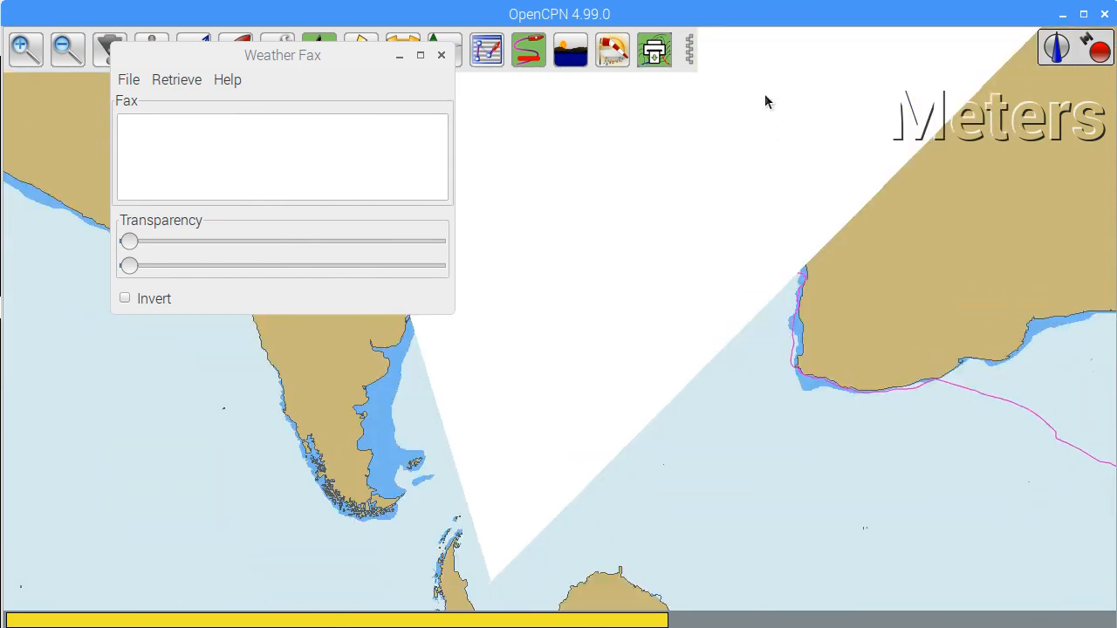
{"action": "left_click", "coordinate": [439, 55]}
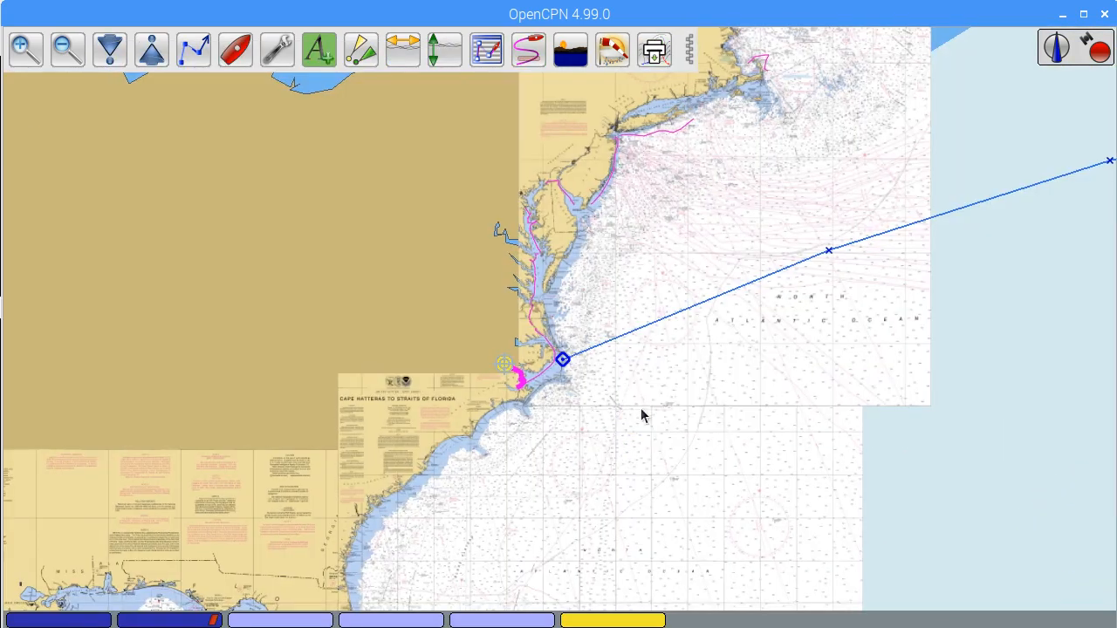
- Set the East Coast raster charts to the Polar projection from the Projection submenu
{"action": "right_click", "coordinate": [642, 415]}
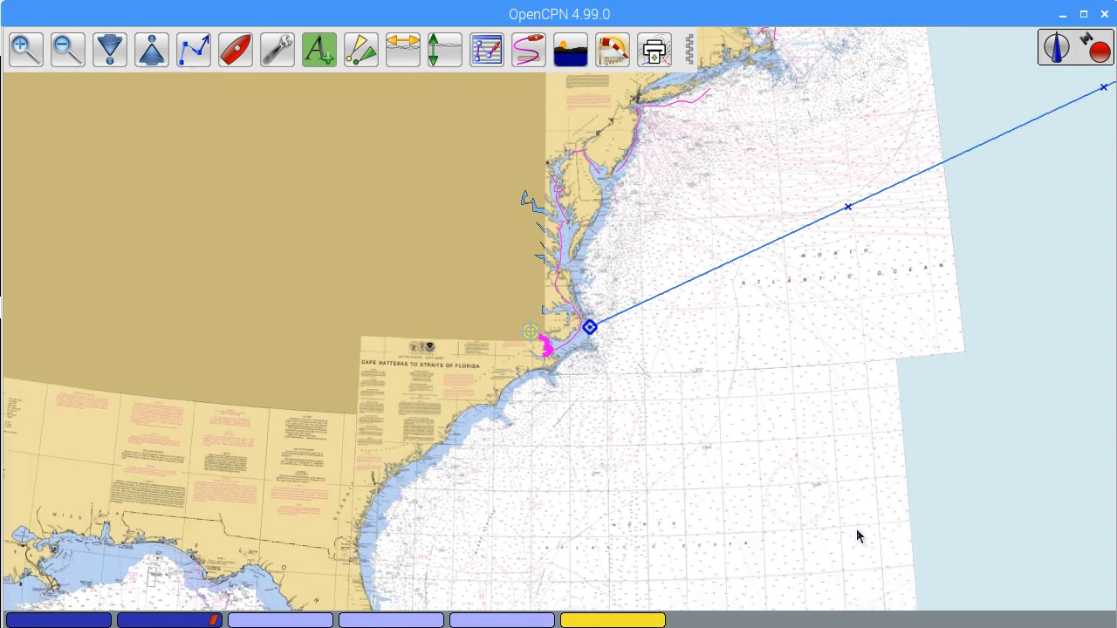
{"action": "right_click", "coordinate": [859, 535]}
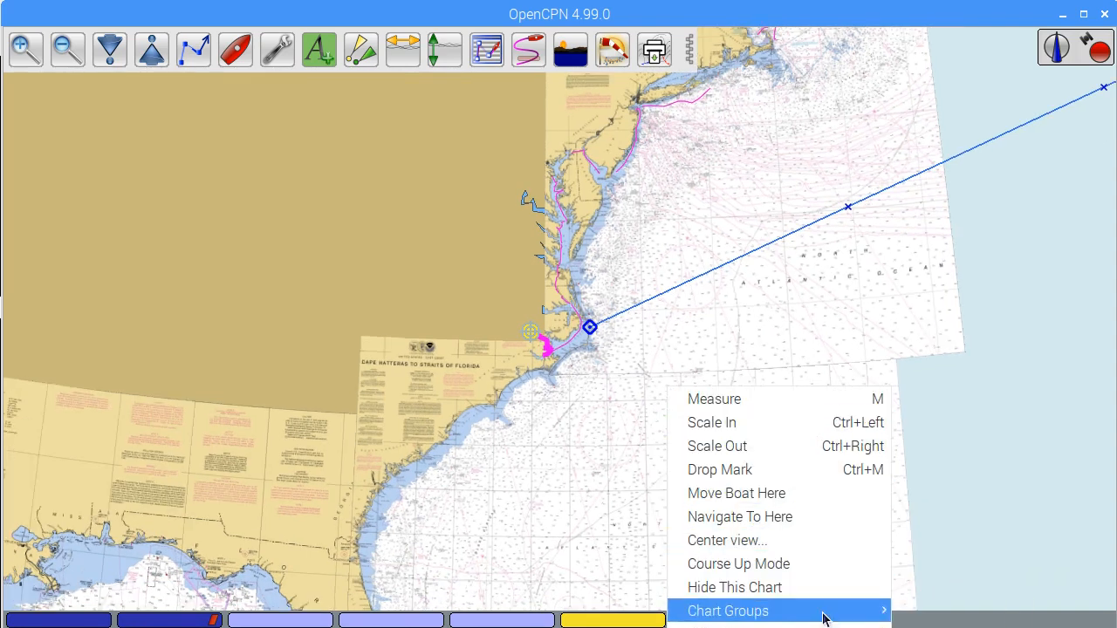
{"action": "left_click", "coordinate": [739, 610]}
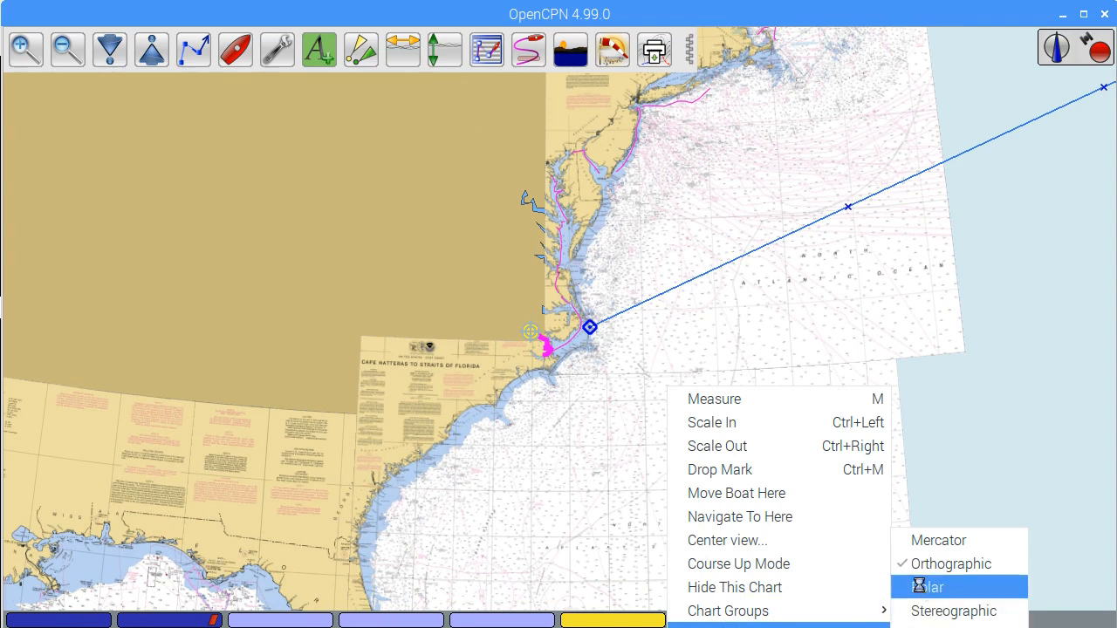
{"action": "left_click", "coordinate": [944, 585]}
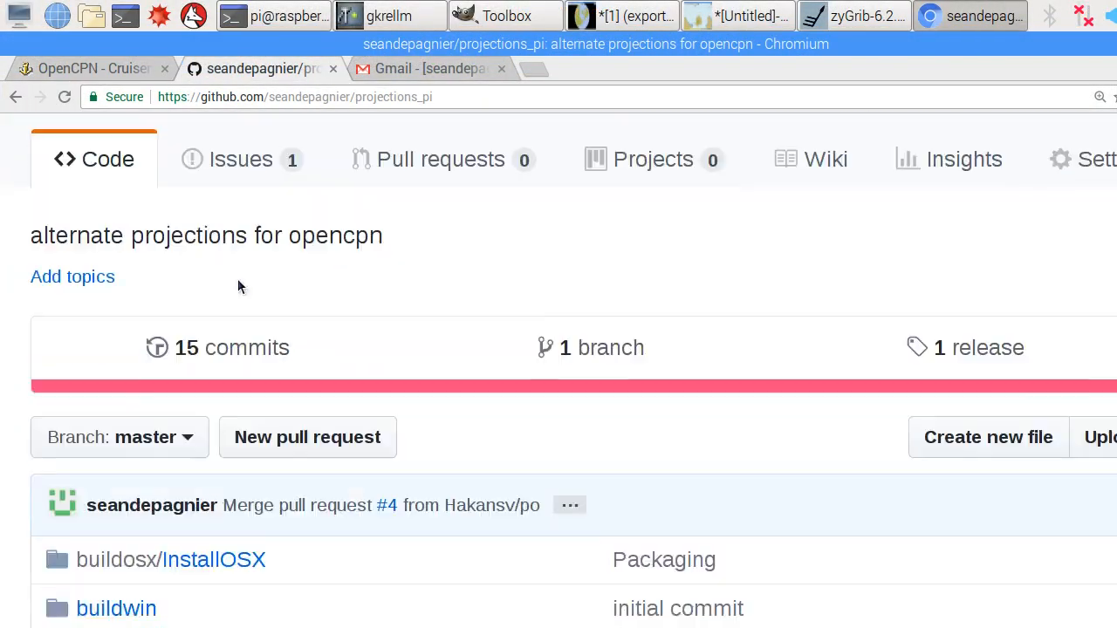
- Open the Issues tab of the projections_pi GitHub repository
{"action": "left_click", "coordinate": [241, 159]}
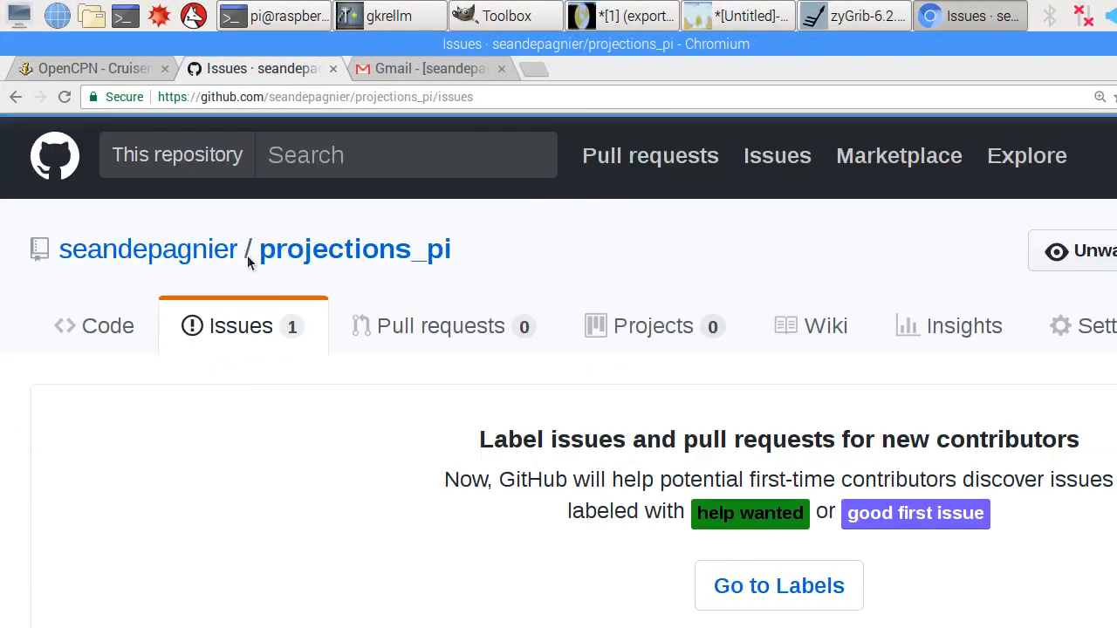